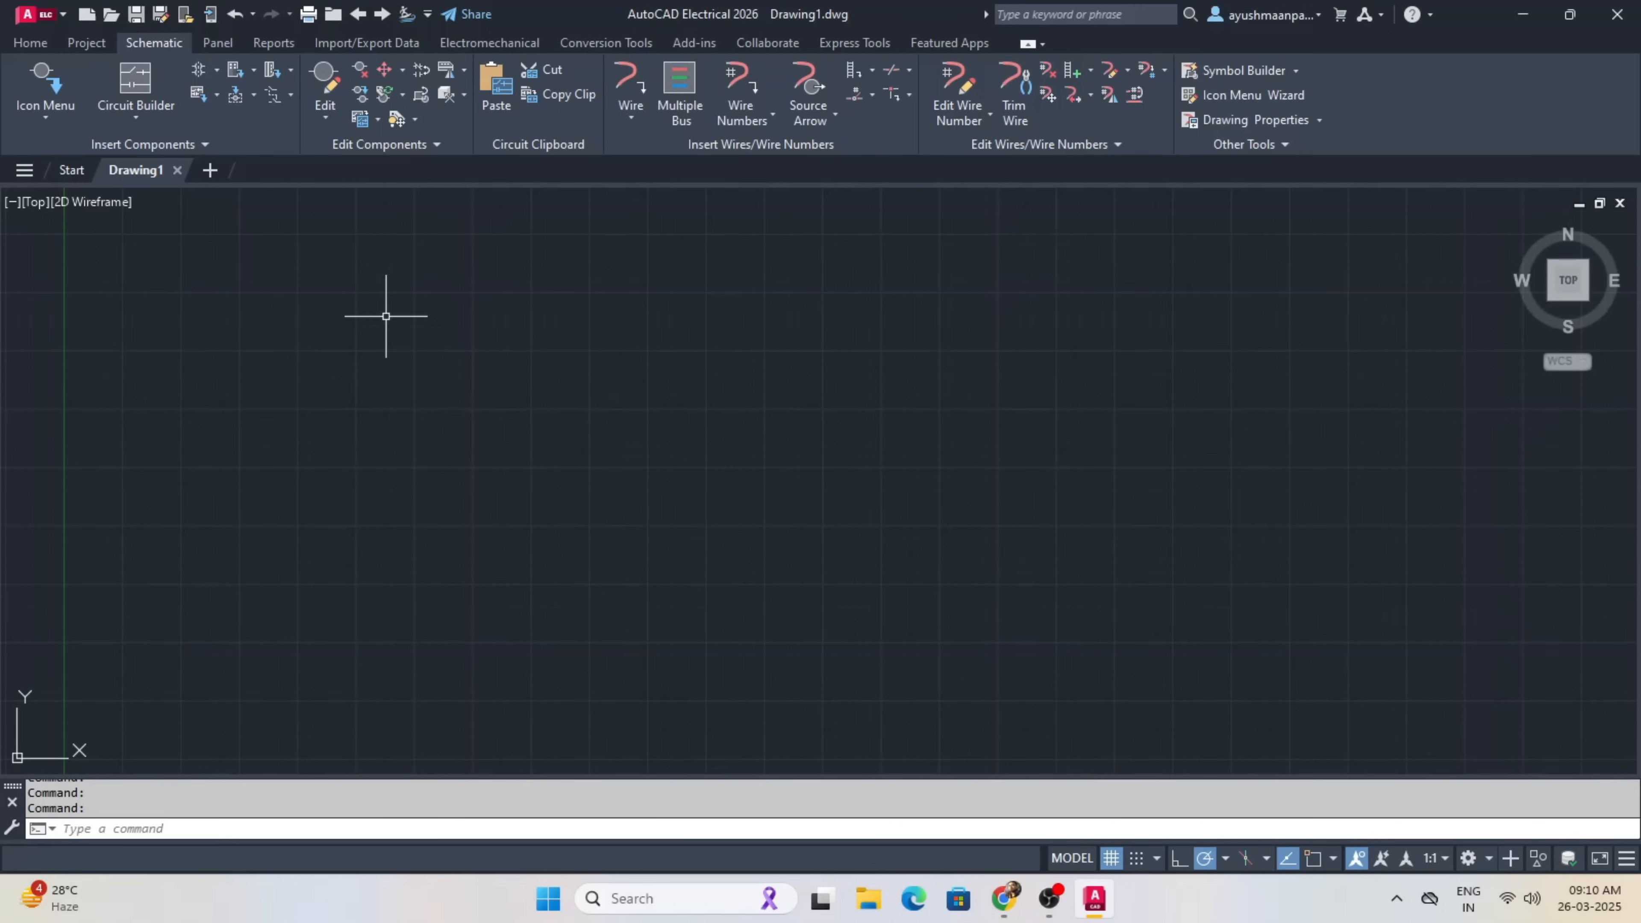
Sign in to the Autodesk student site with the account email and password.
click(1025, 898)
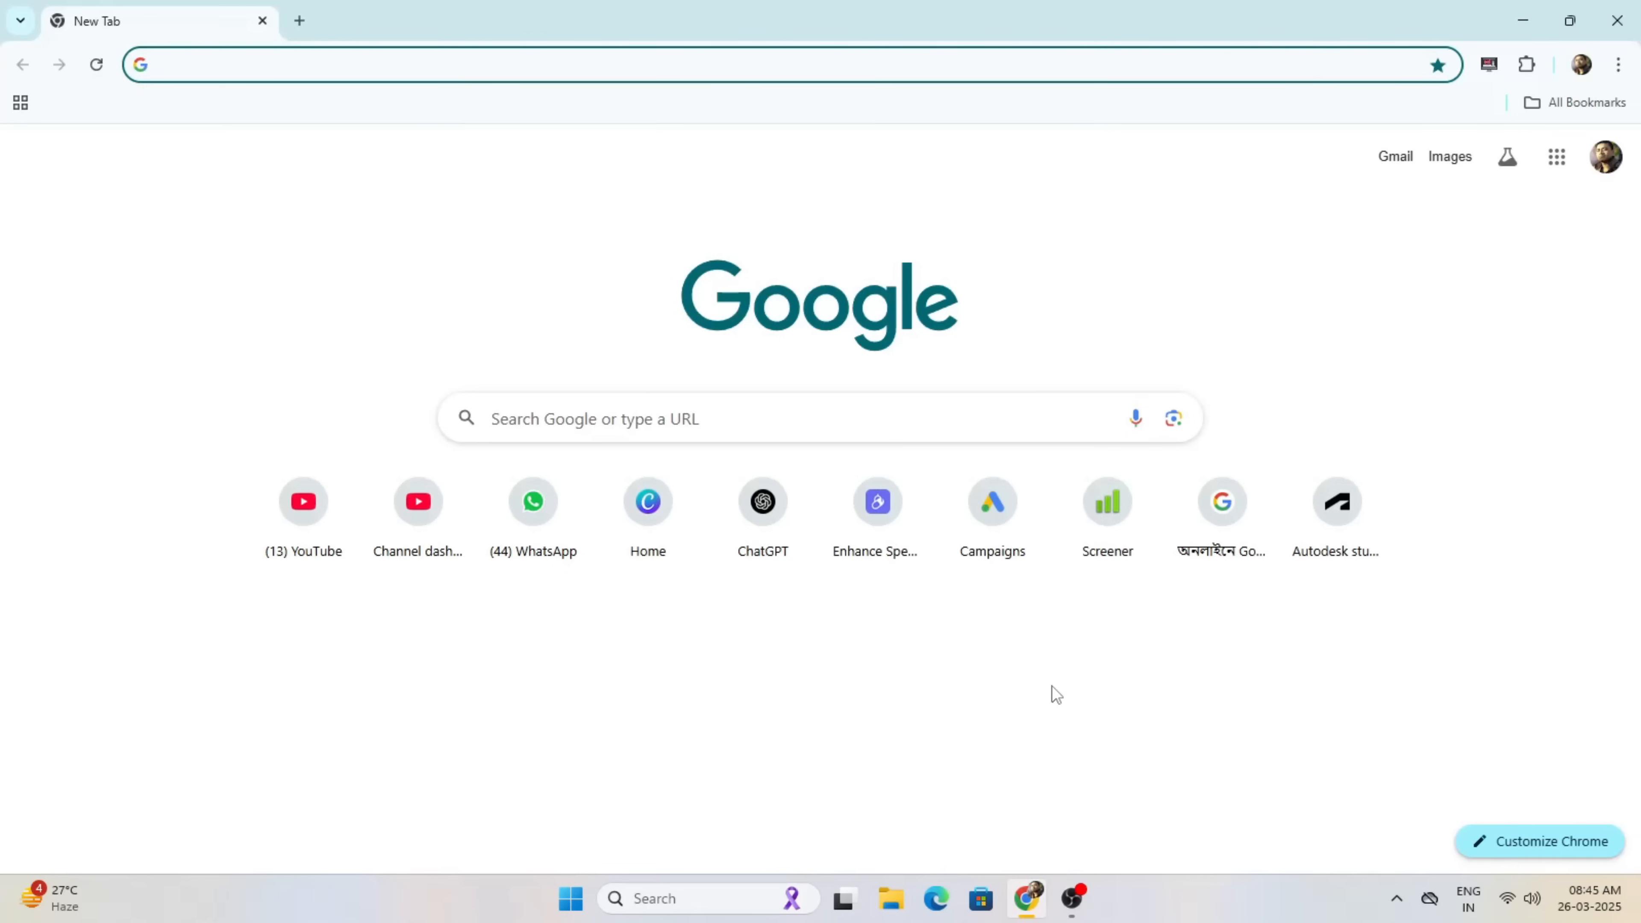
click(1336, 502)
text(a)
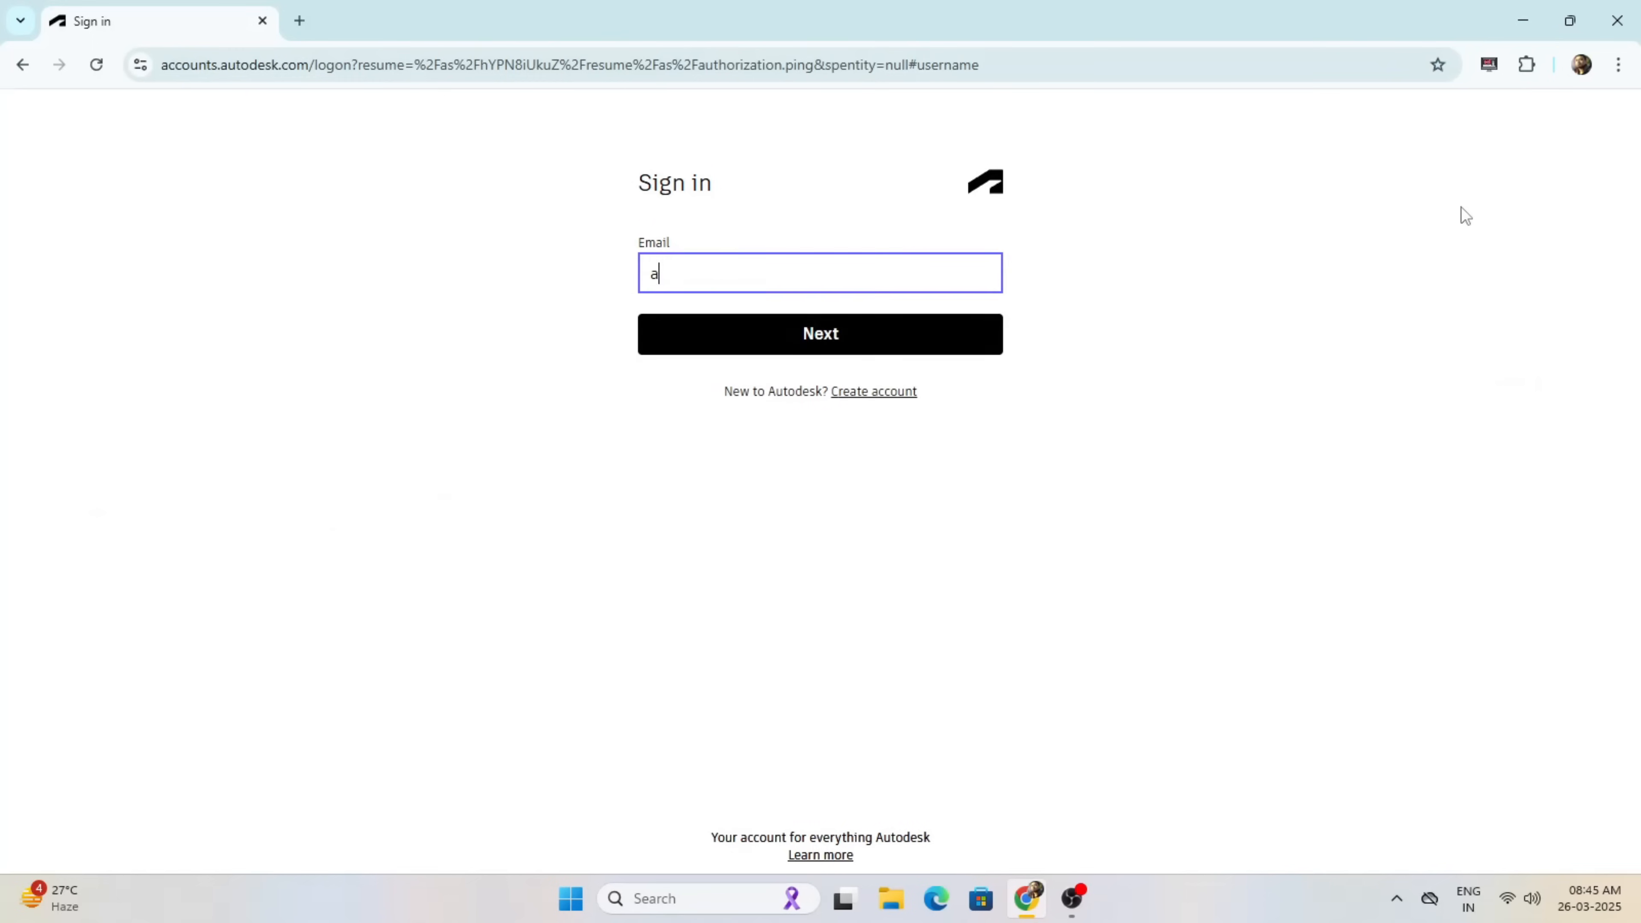
click(820, 335)
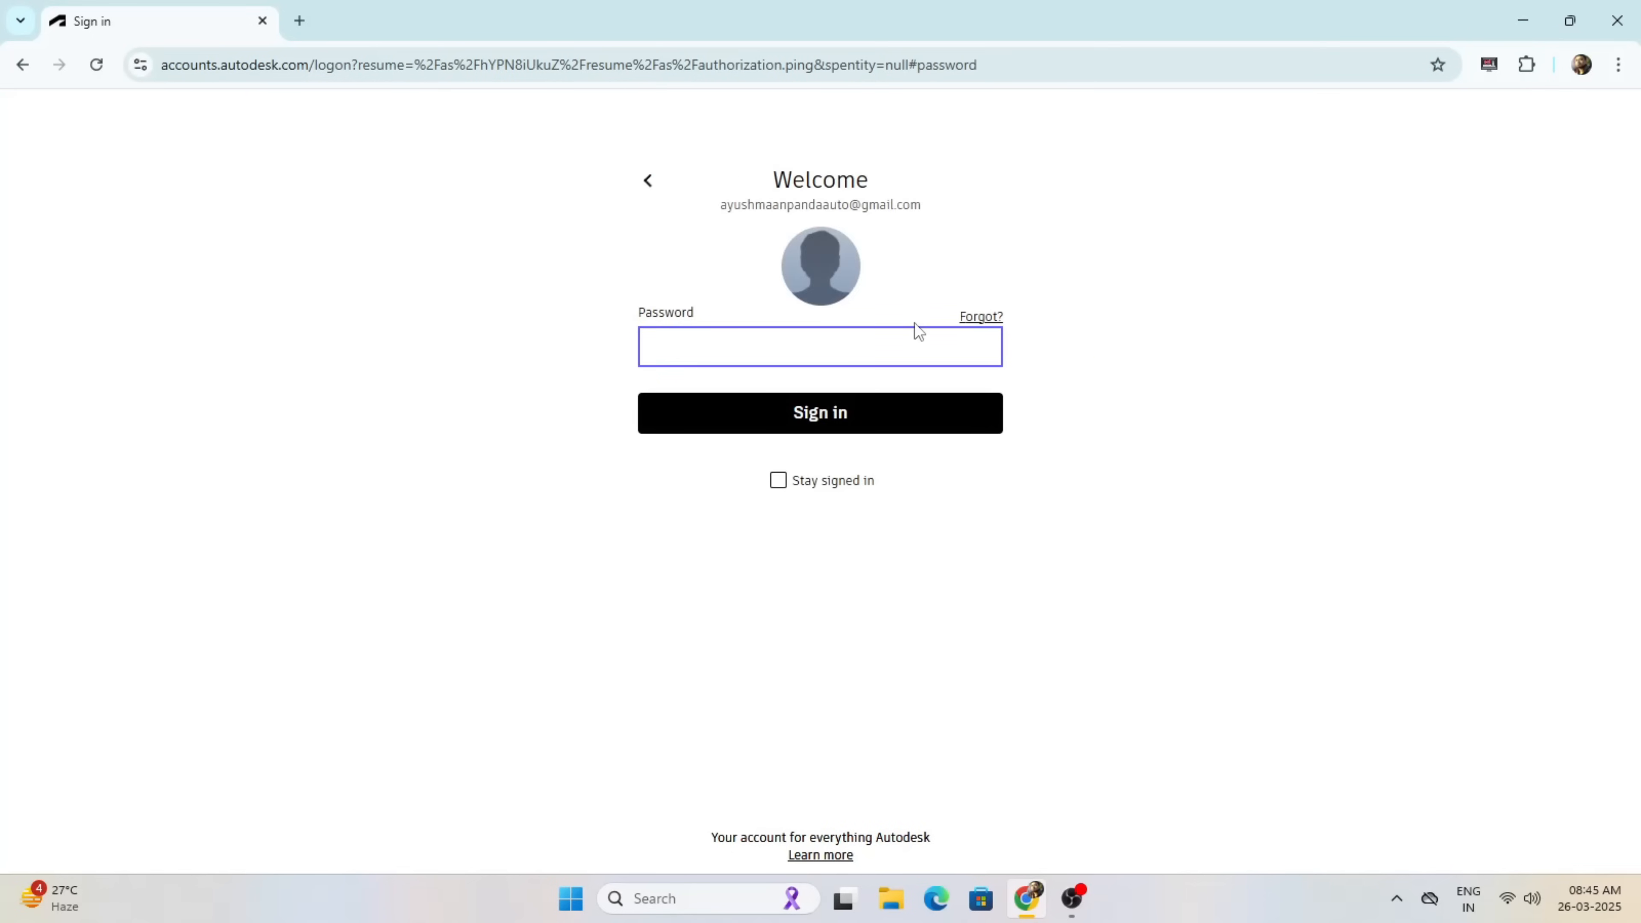
click(819, 411)
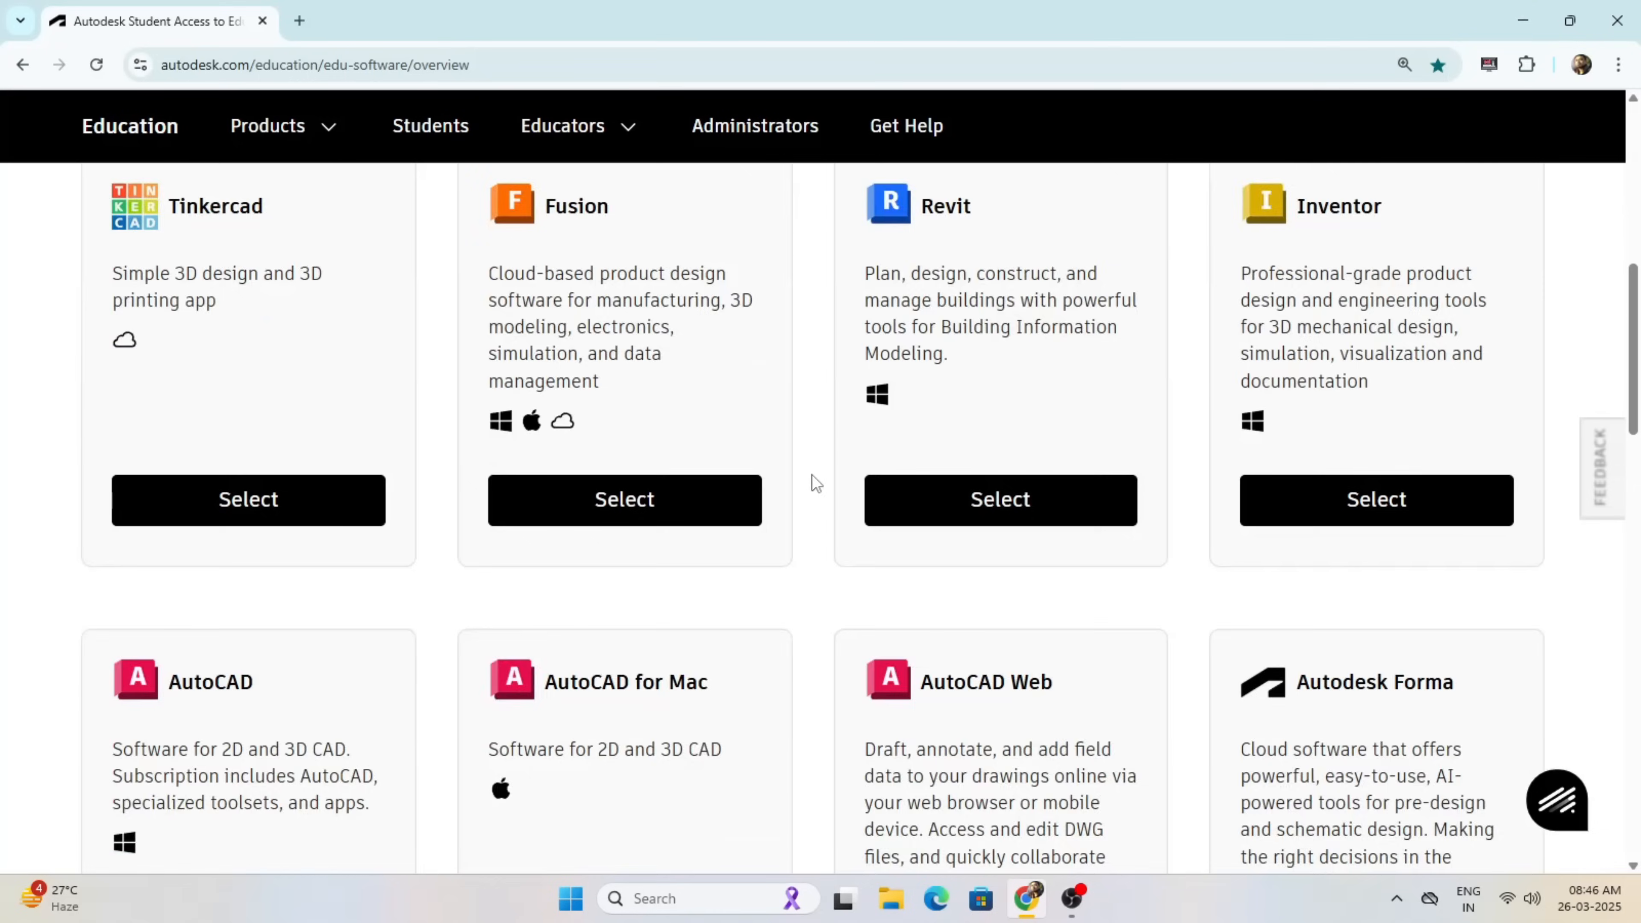
Select AutoCAD and get Student-plan access to its products.
click(248, 499)
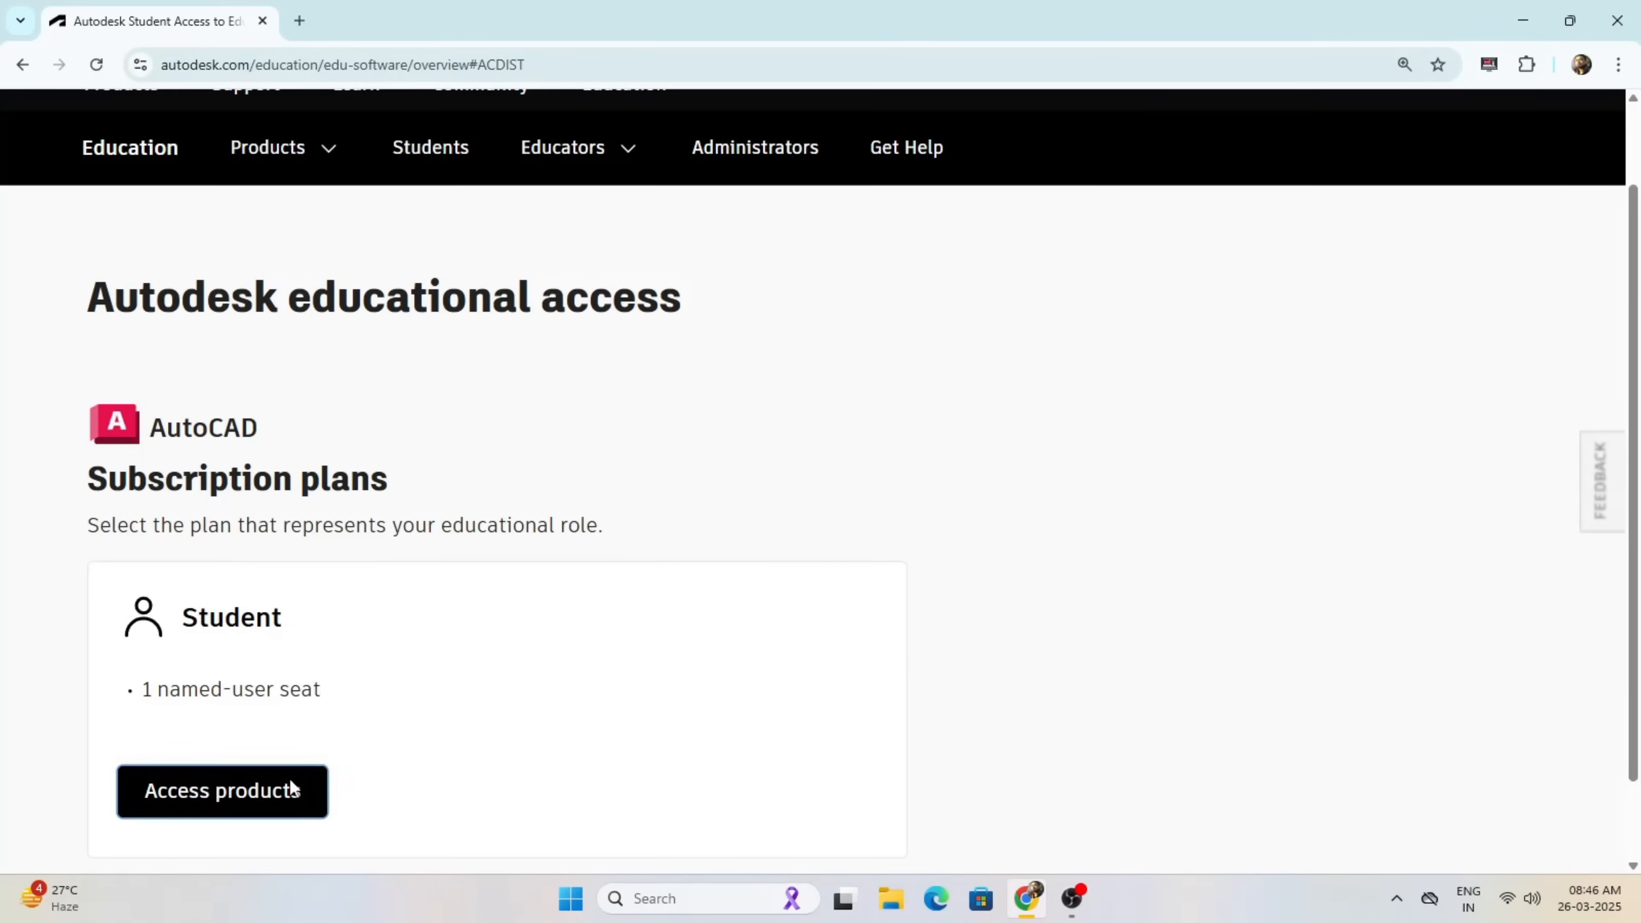
click(222, 789)
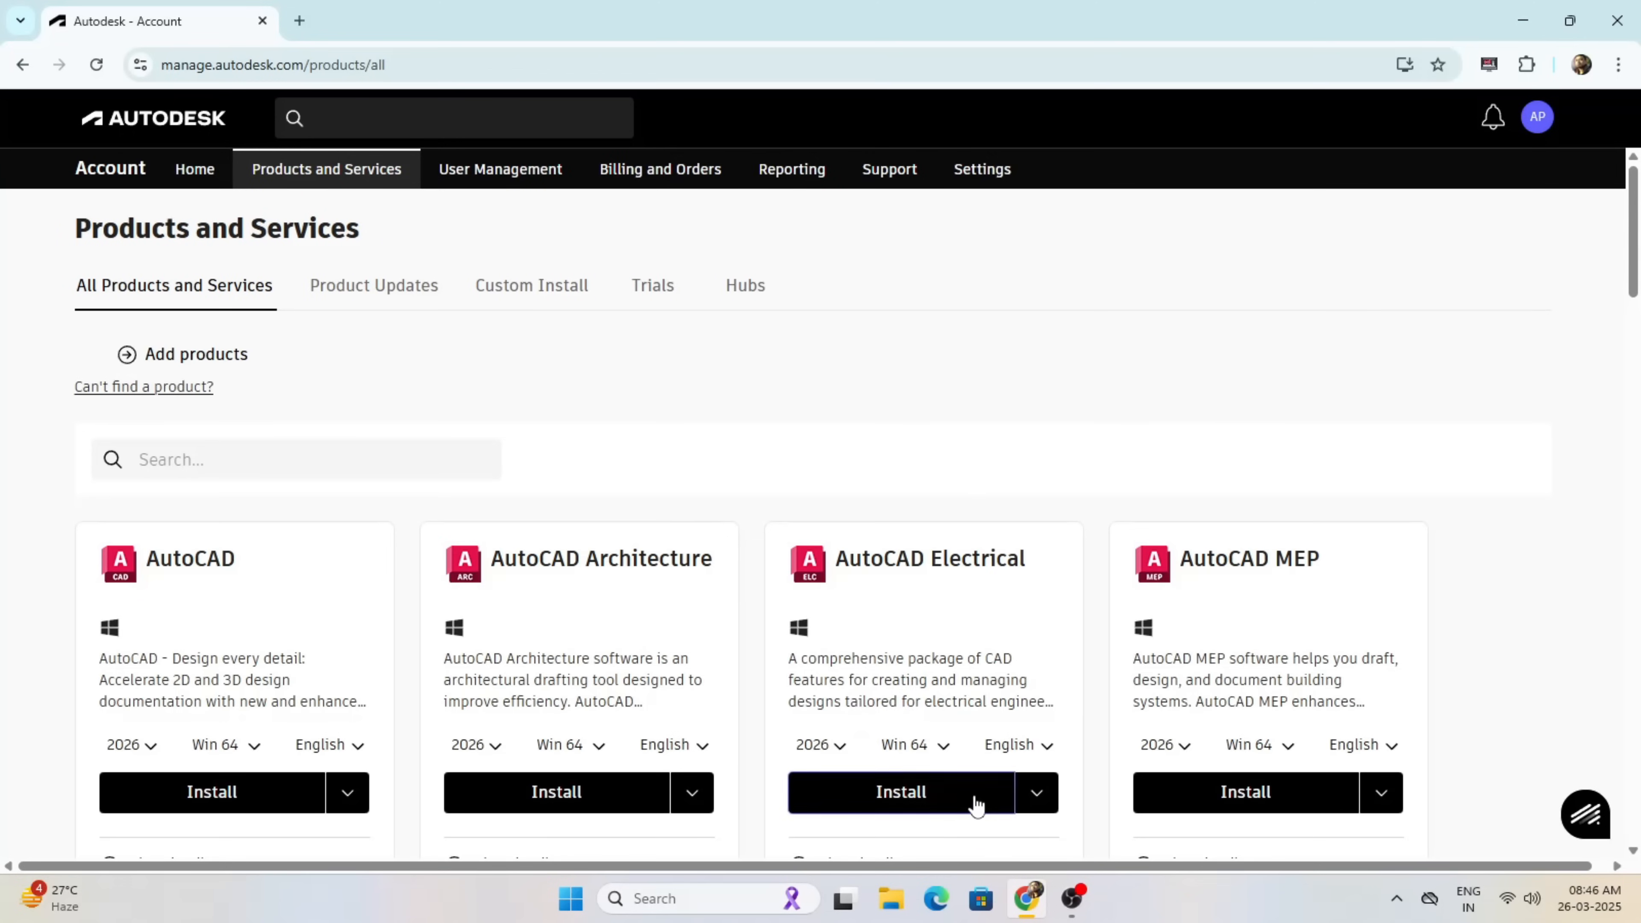
mouse_move(831, 844)
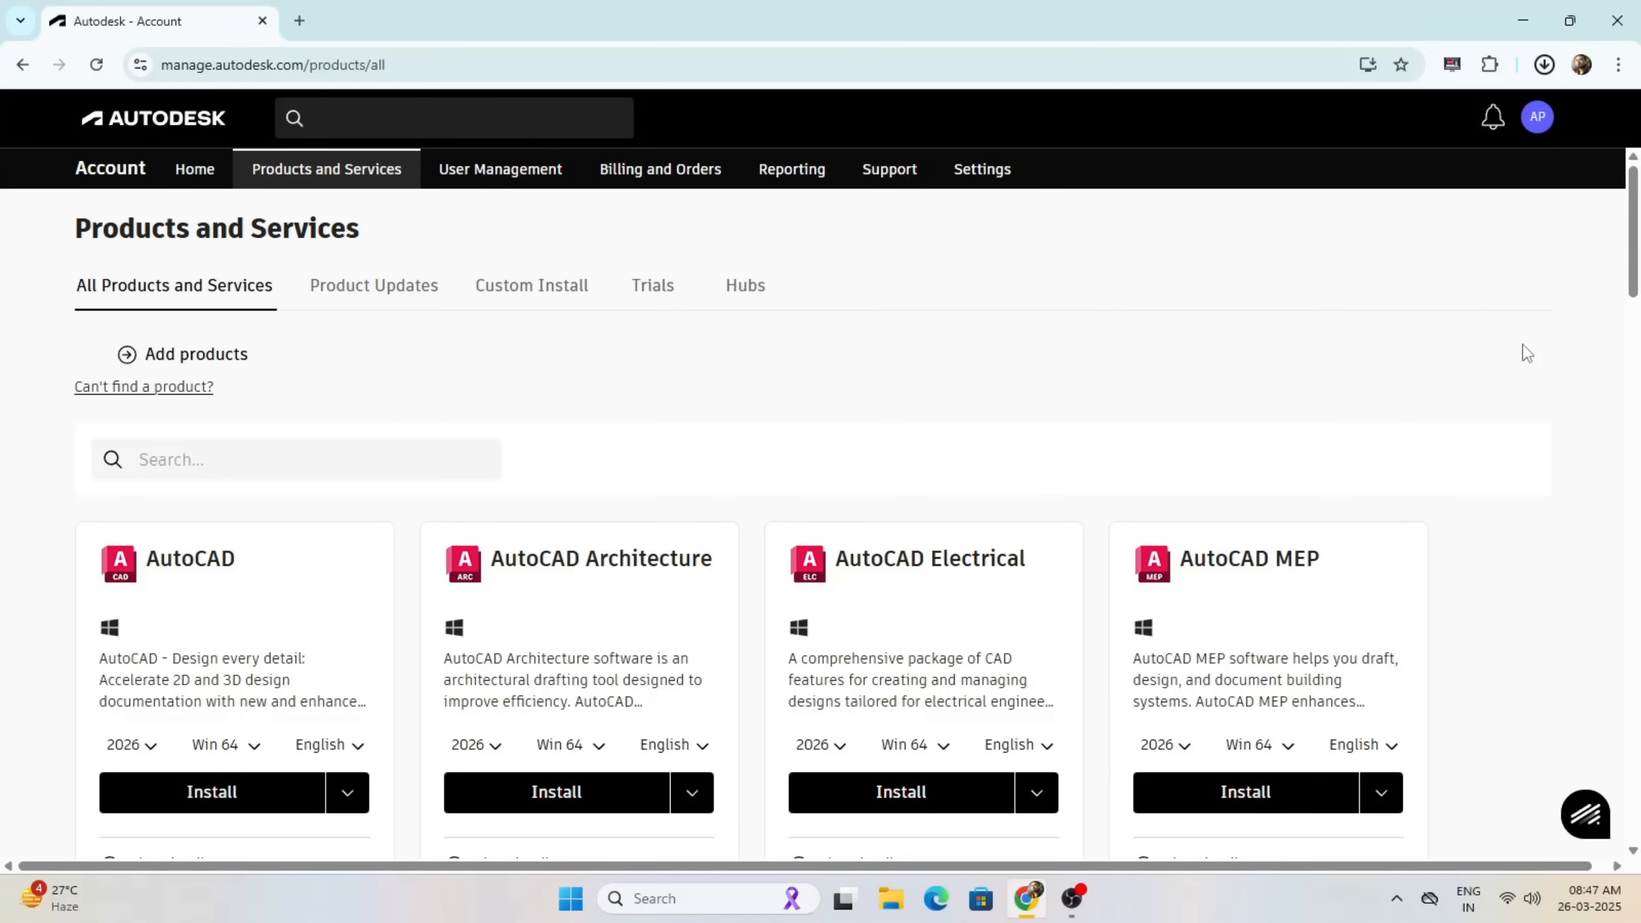
Launch the downloaded AutoCAD Electrical 2026 installer from Chrome's downloads.
click(899, 791)
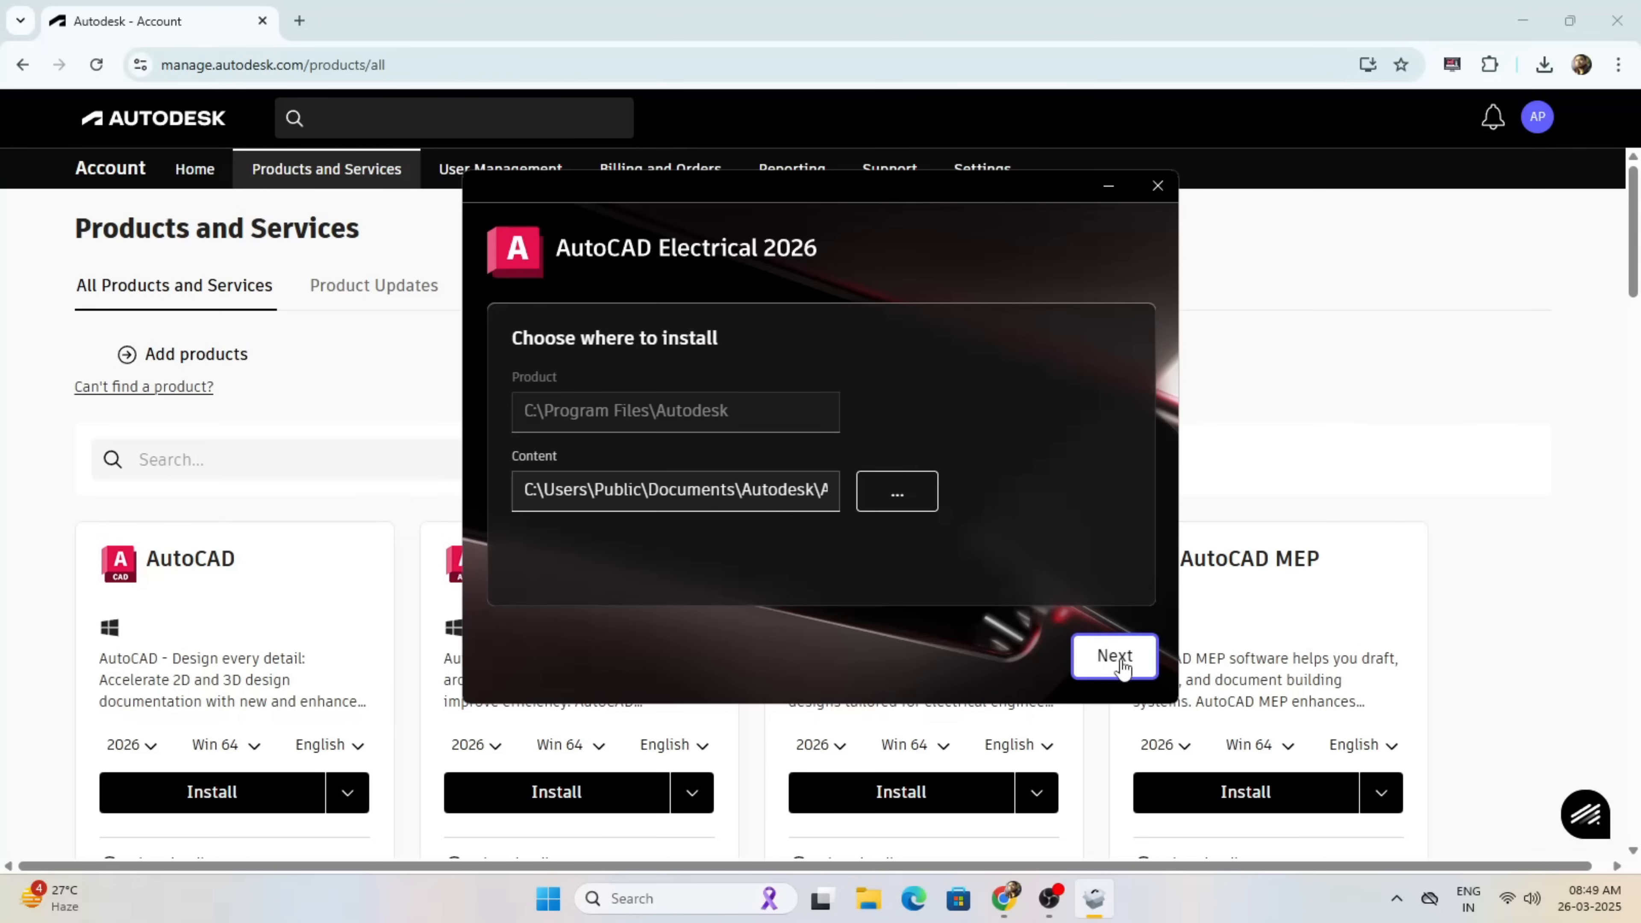
Install AutoCAD Electrical 2026 to the default paths and start it when complete.
click(1114, 655)
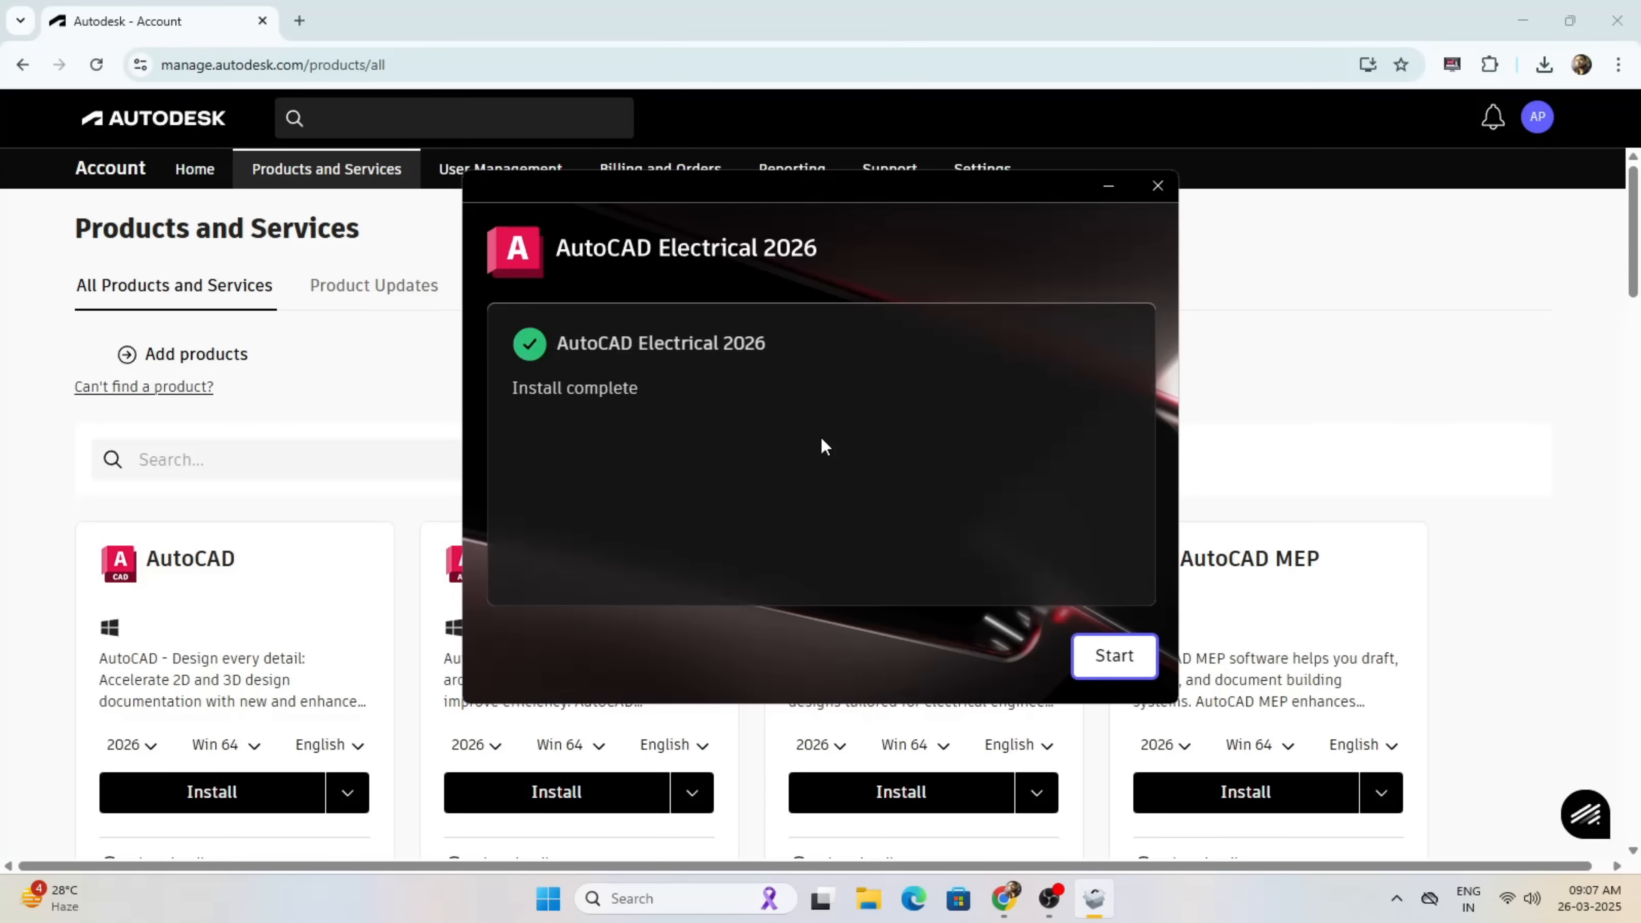
click(1113, 655)
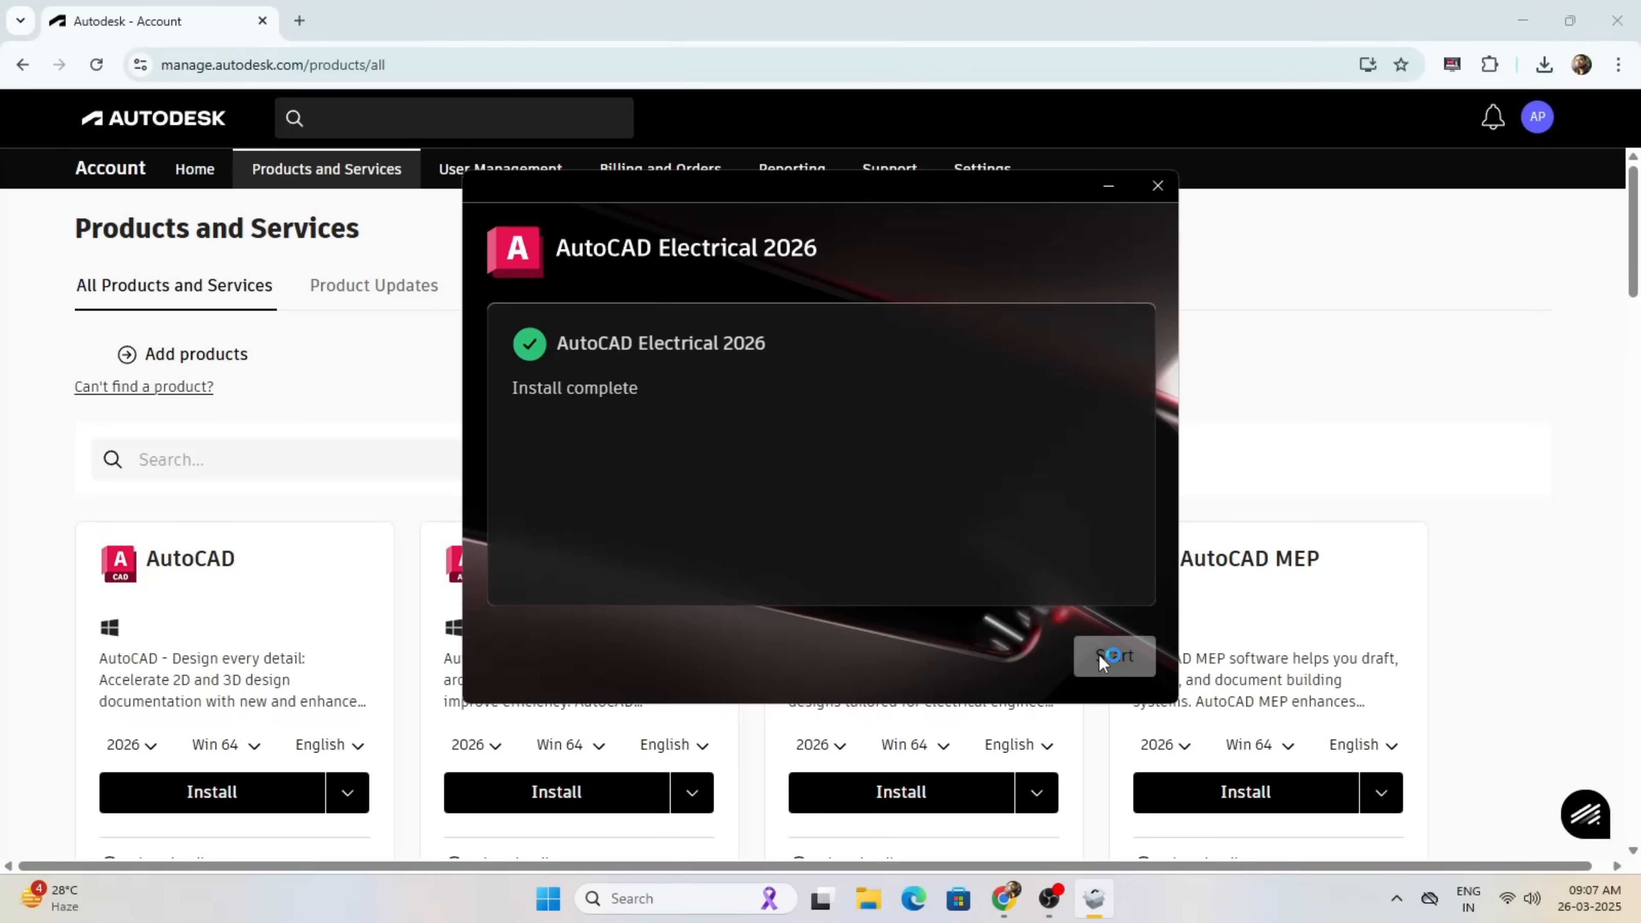
click(1114, 656)
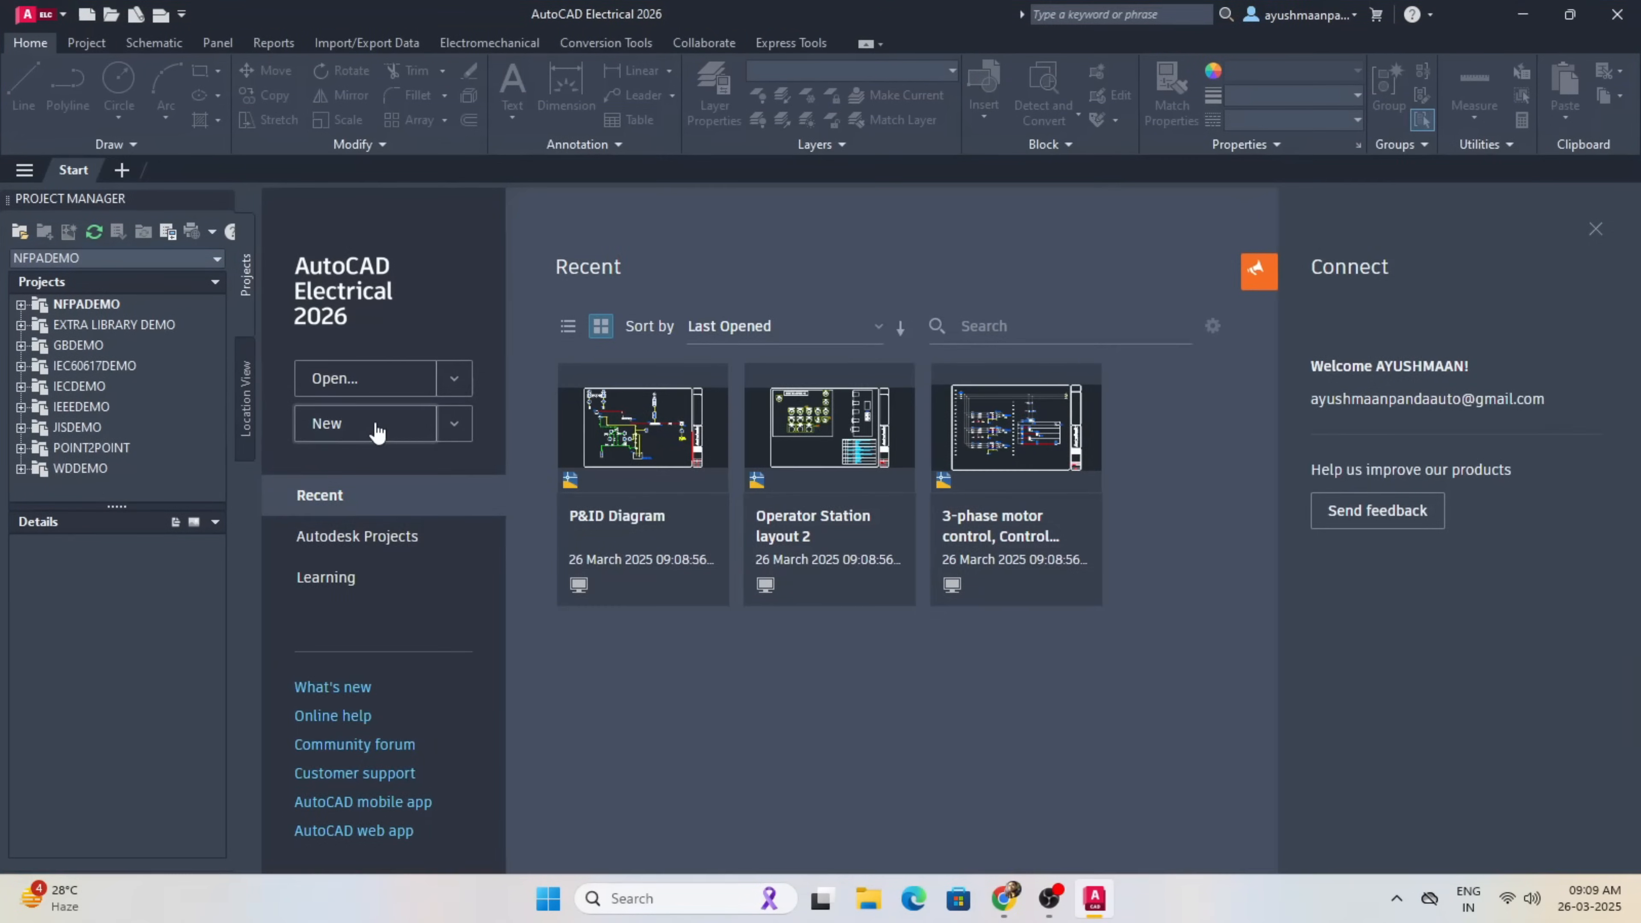
Create a new blank Drawing1 and view the Schematic and Panel ribbon tools.
click(364, 423)
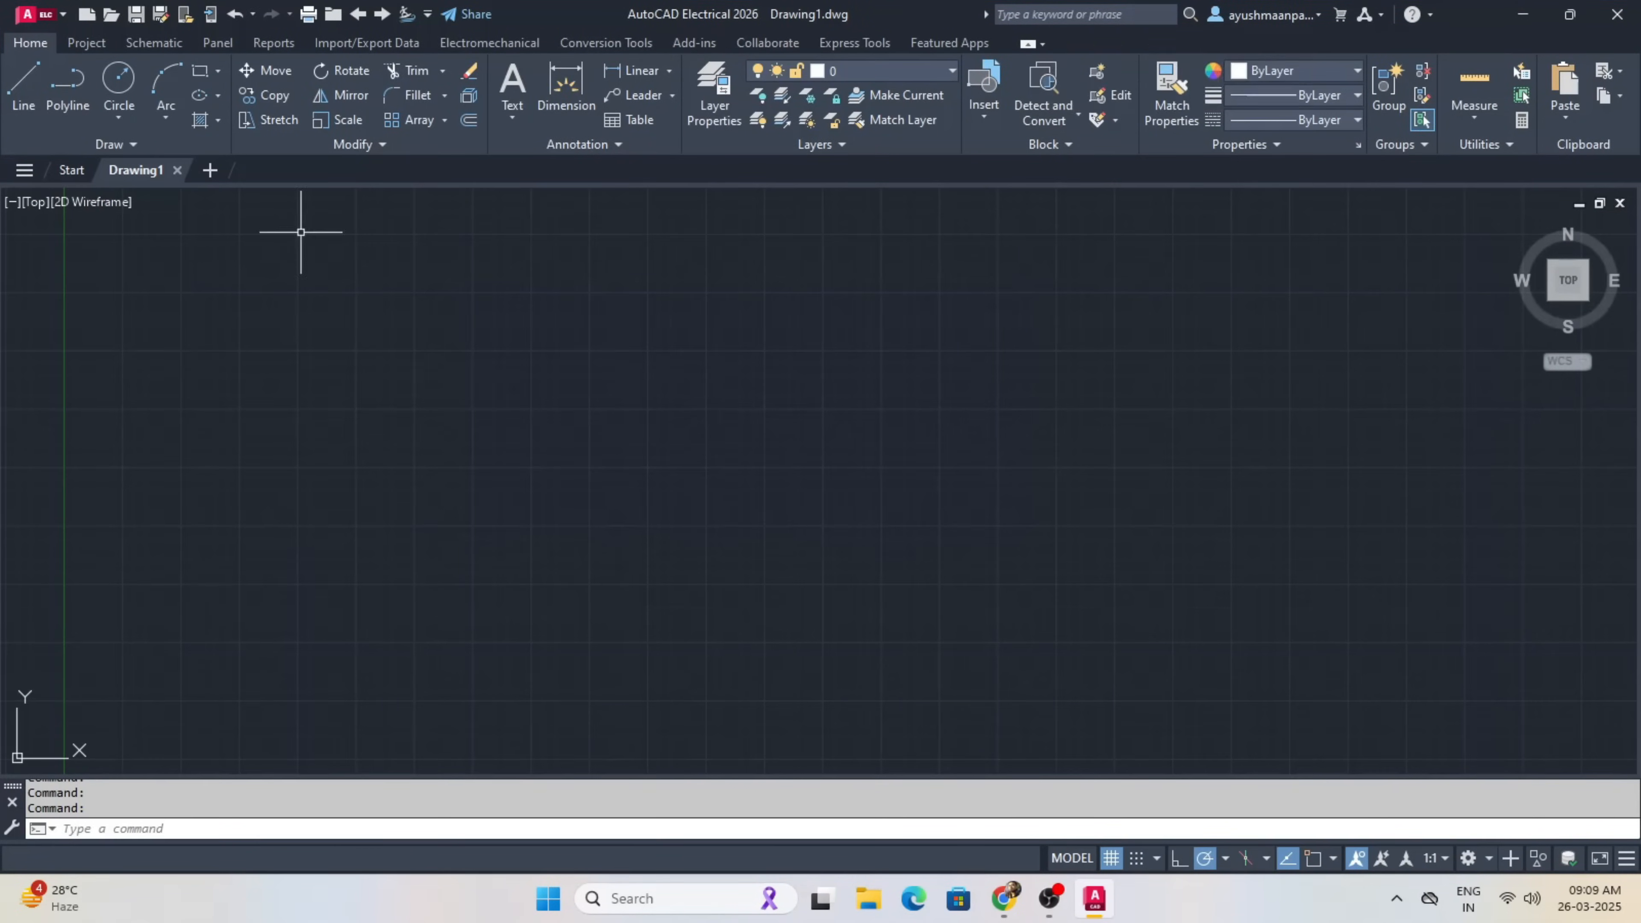
click(153, 43)
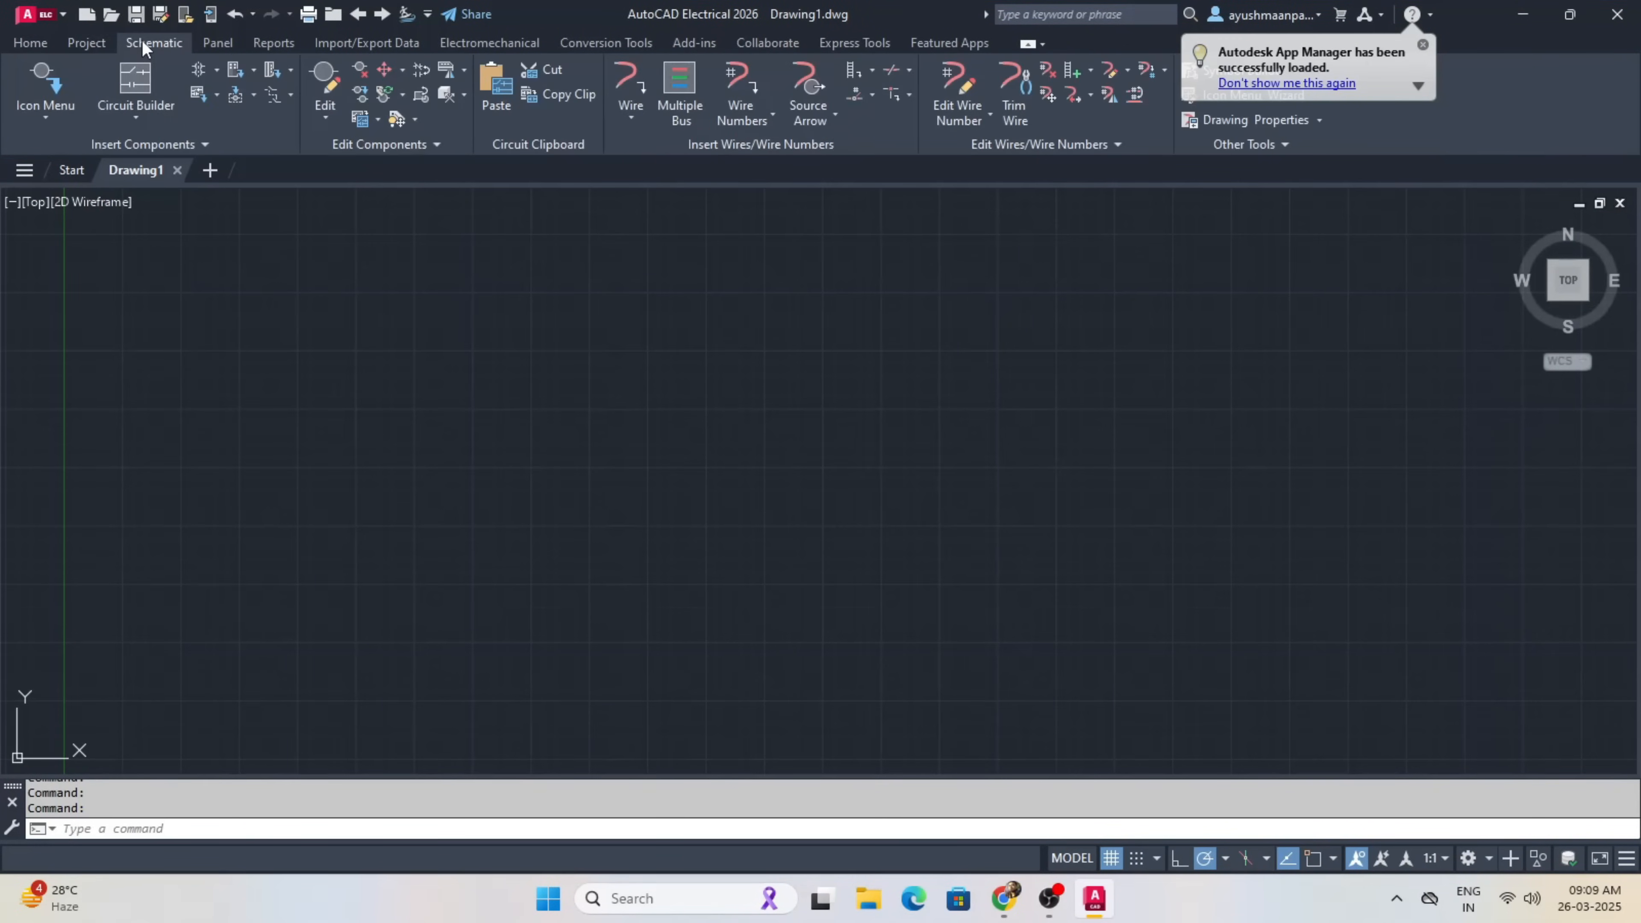
click(218, 43)
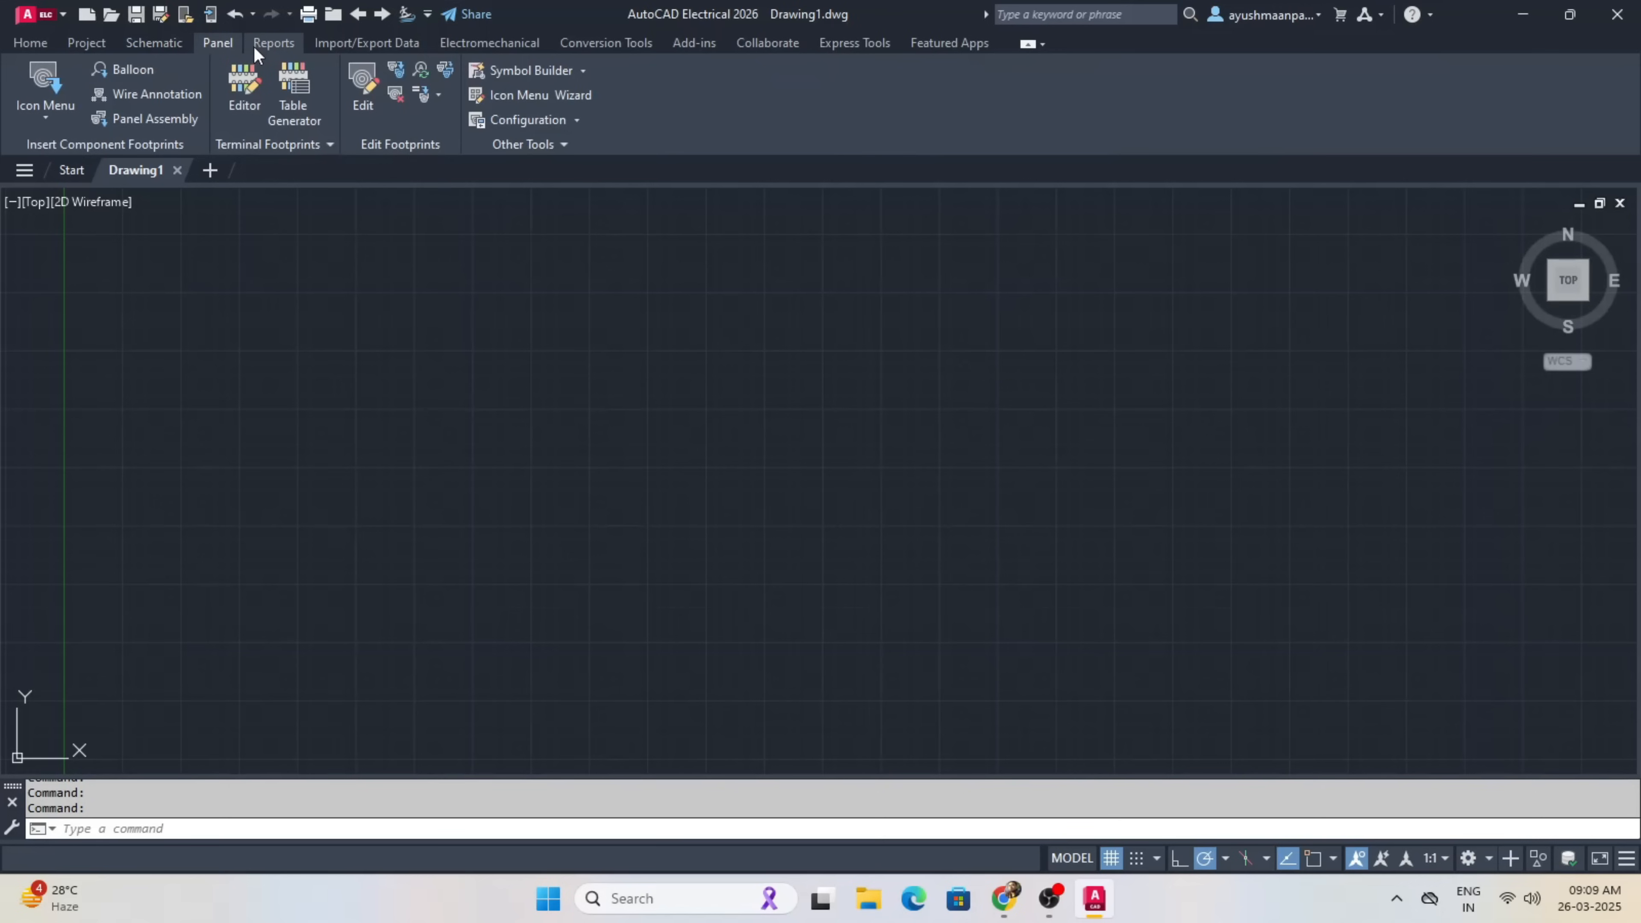
click(153, 43)
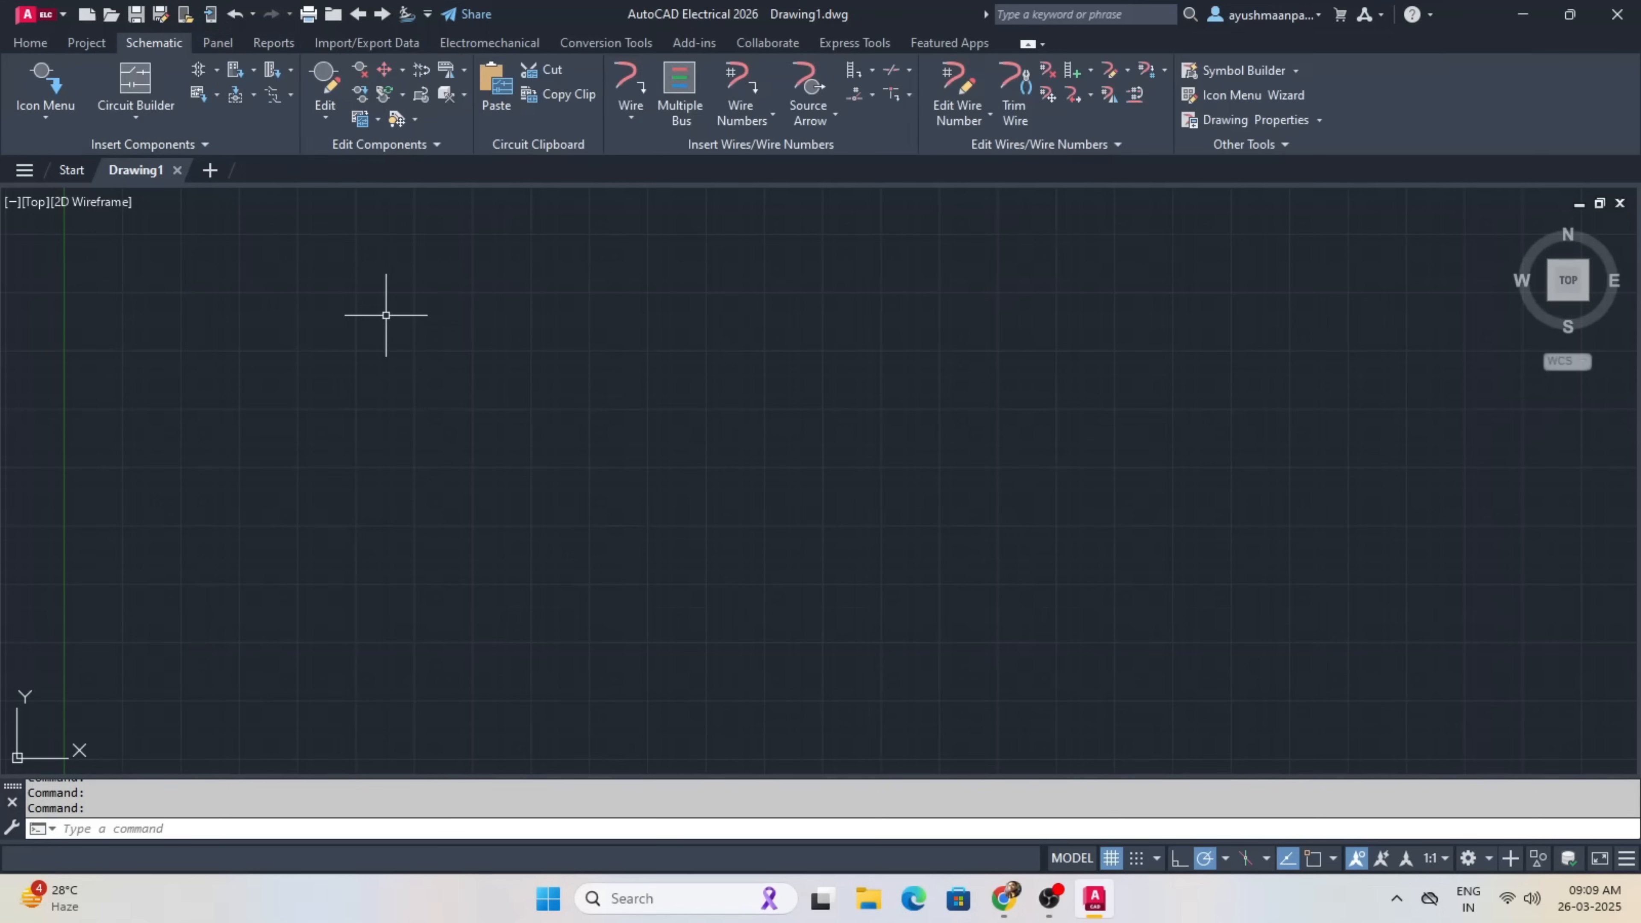